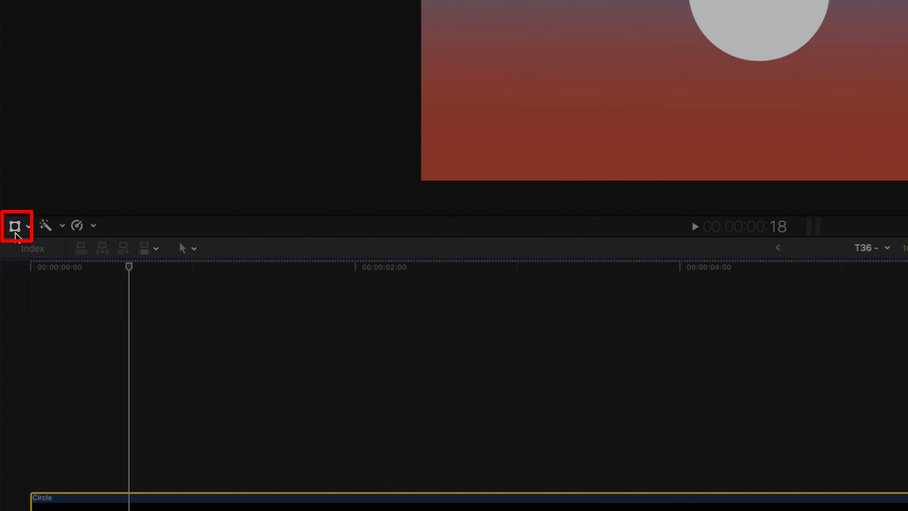
# Turn on the onscreen Transform controls so the circle's handles appear in the viewer
pyautogui.click(13, 225)
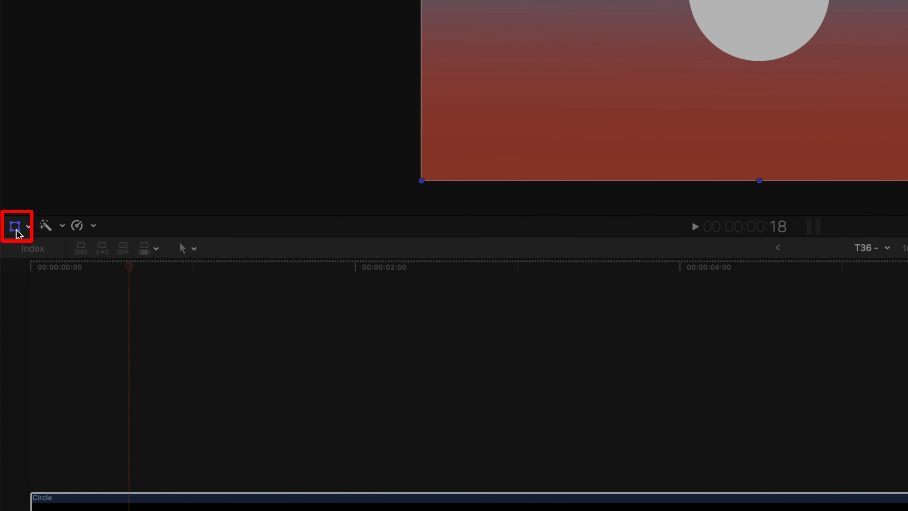
pyautogui.press('t')
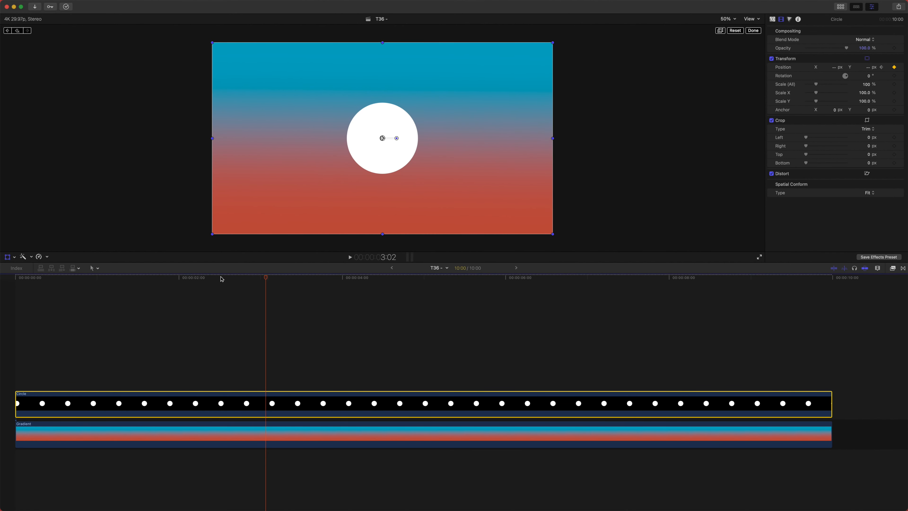
pyautogui.moveTo(302, 307)
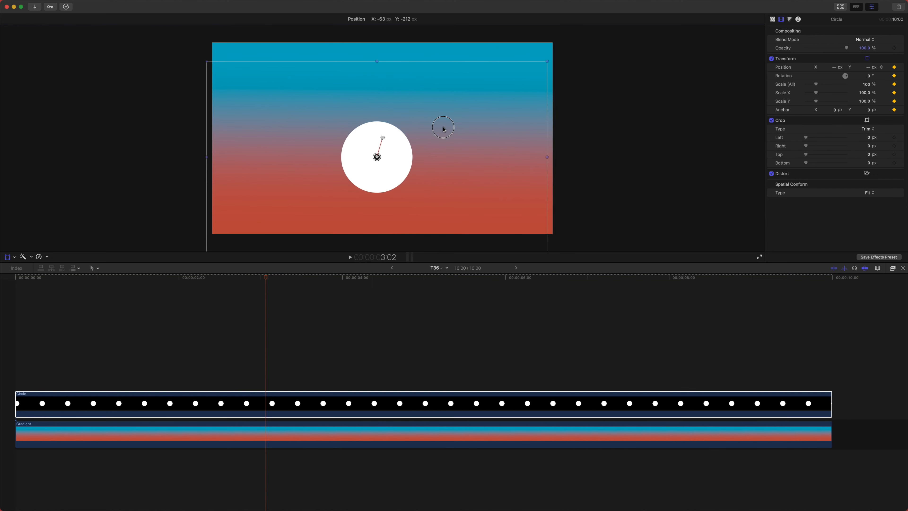
# Drag the circle down and left of centre, leaving a position motion path at about three seconds
pyautogui.moveTo(377, 157); pyautogui.dragTo(307, 196)
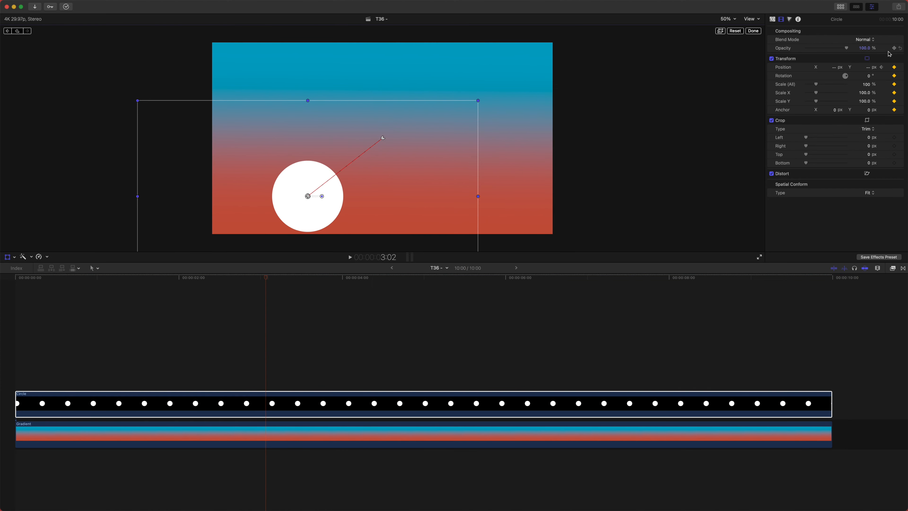
pyautogui.moveTo(221, 307)
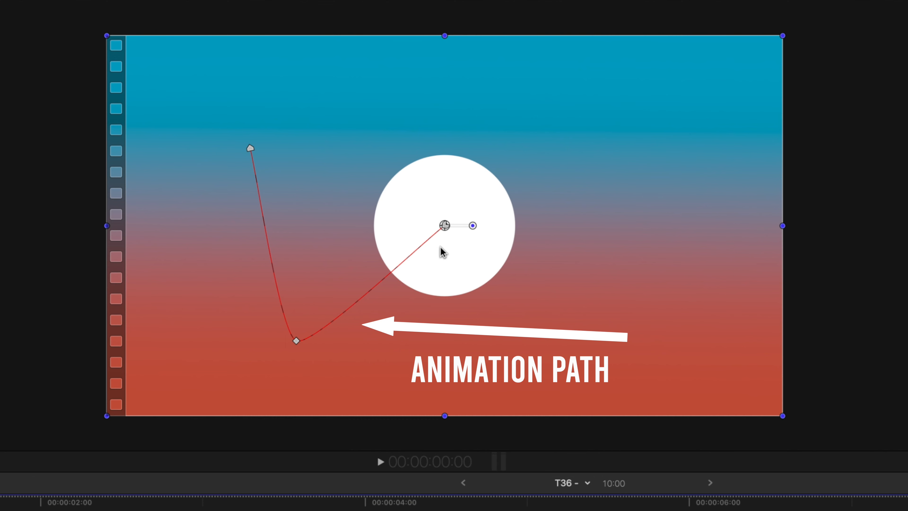
pyautogui.moveTo(273, 294)
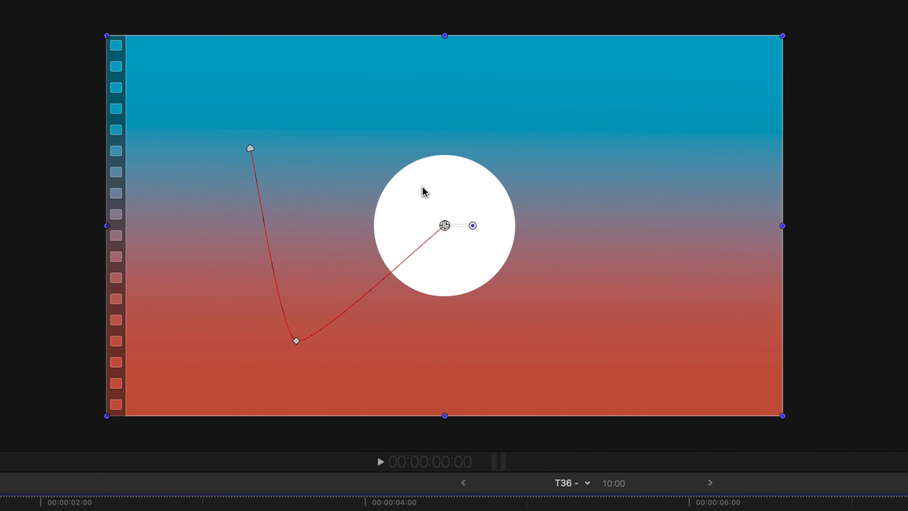
pyautogui.moveTo(434, 247)
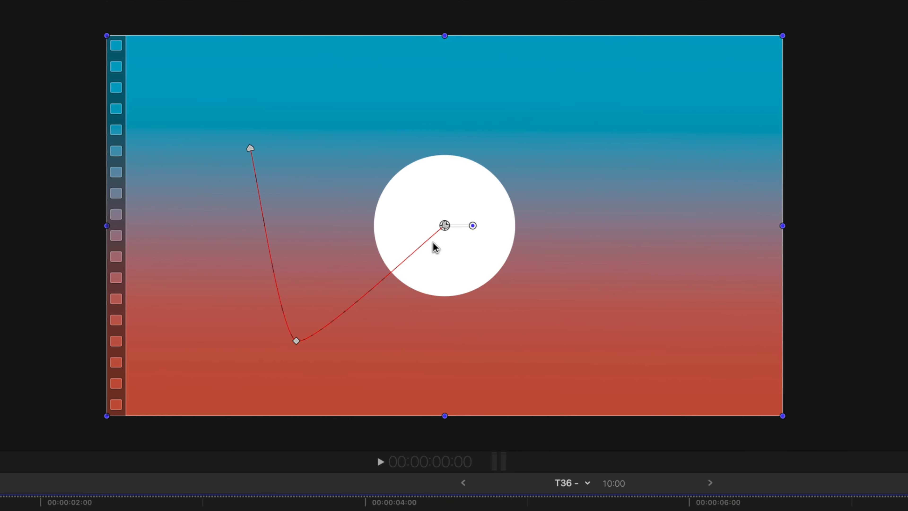
pyautogui.moveTo(238, 152)
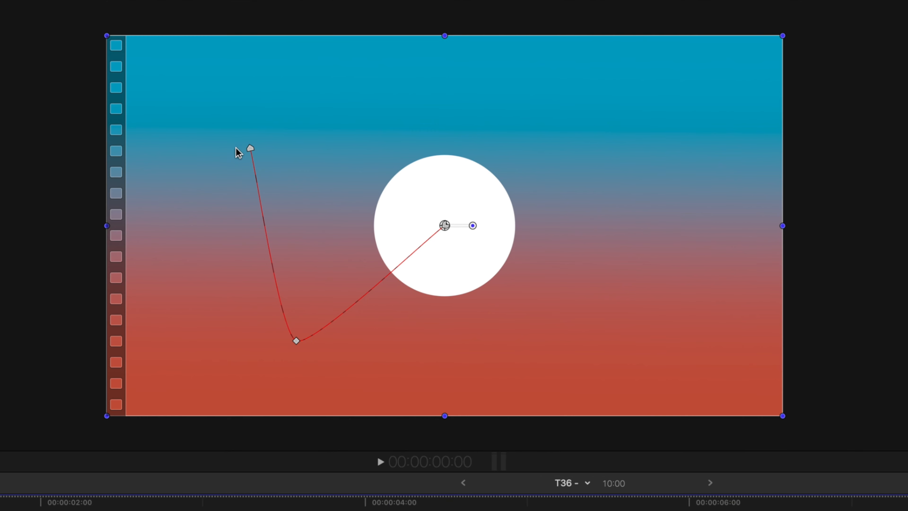
pyautogui.moveTo(273, 374)
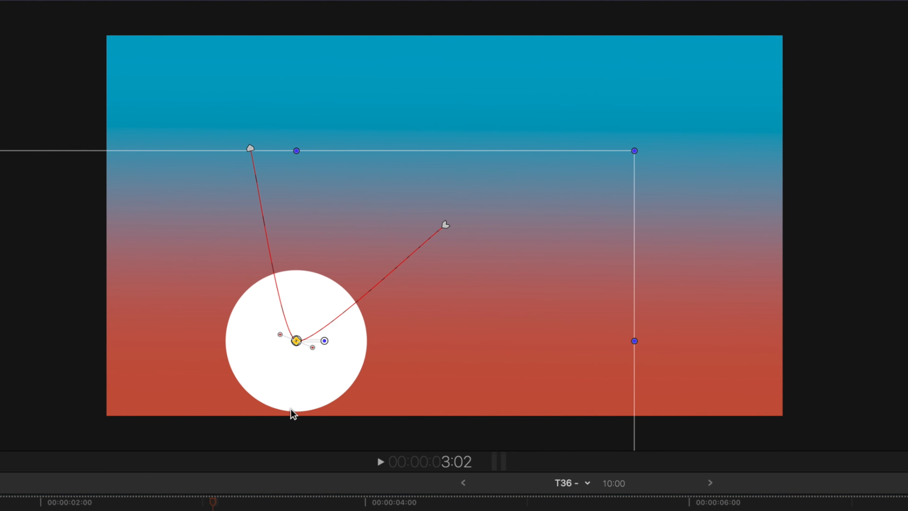
pyautogui.moveTo(453, 203)
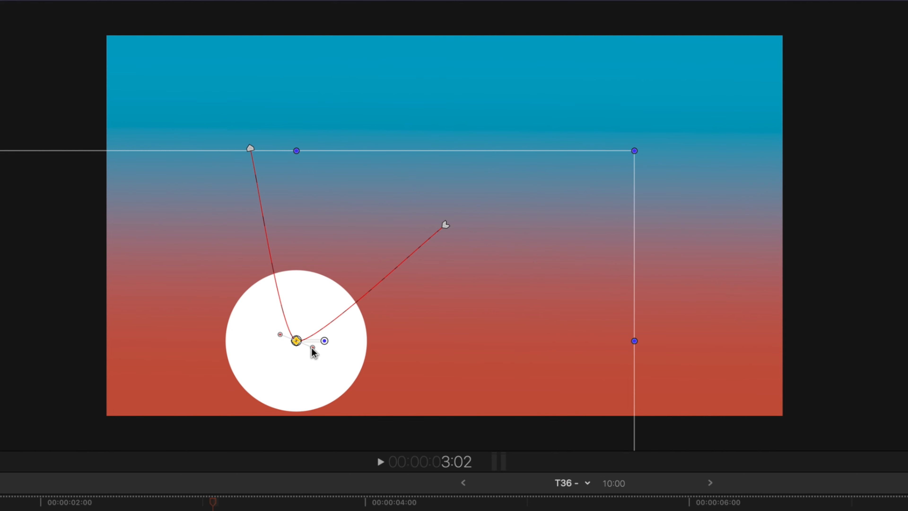
# Drag the lower path point's Bezier handle to bend the sharp corner into a smooth arc
pyautogui.moveTo(313, 349); pyautogui.dragTo(393, 375)
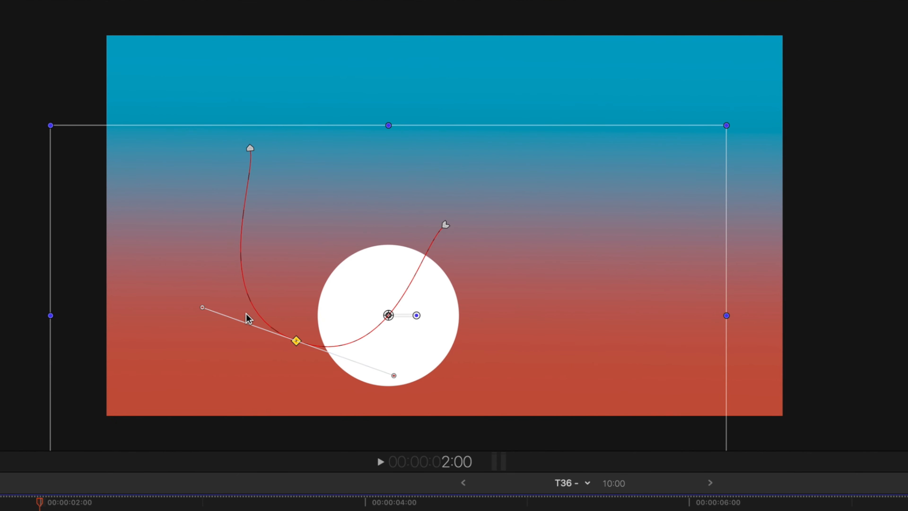
pyautogui.moveTo(208, 443)
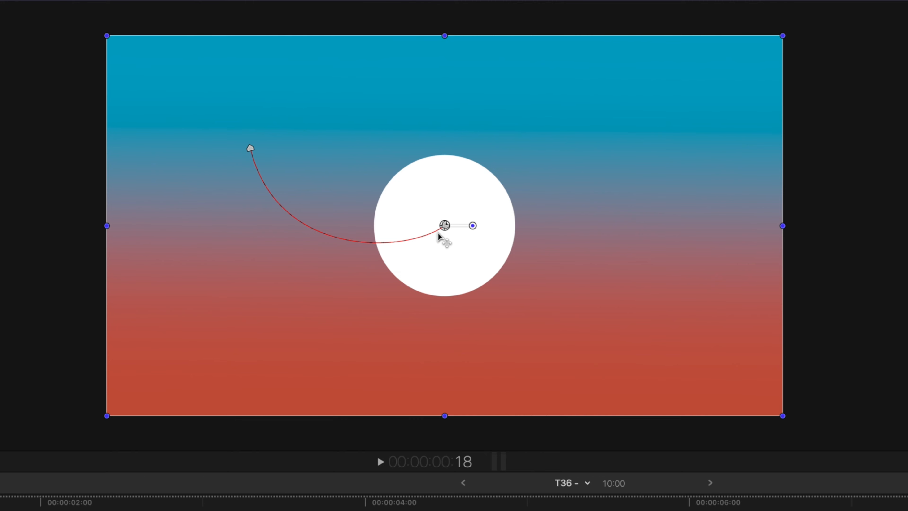
pyautogui.moveTo(244, 172)
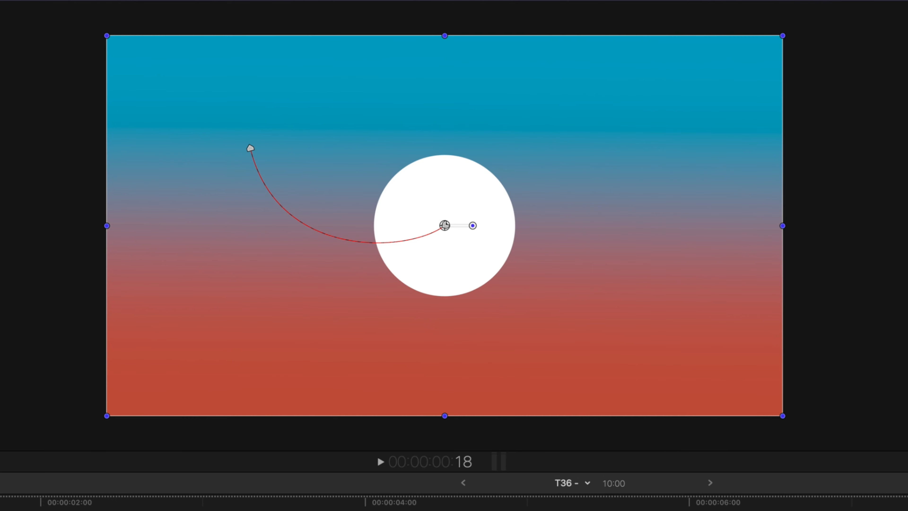
# Set the motion path's starting point to Linear instead of Smooth
pyautogui.click(380, 462)
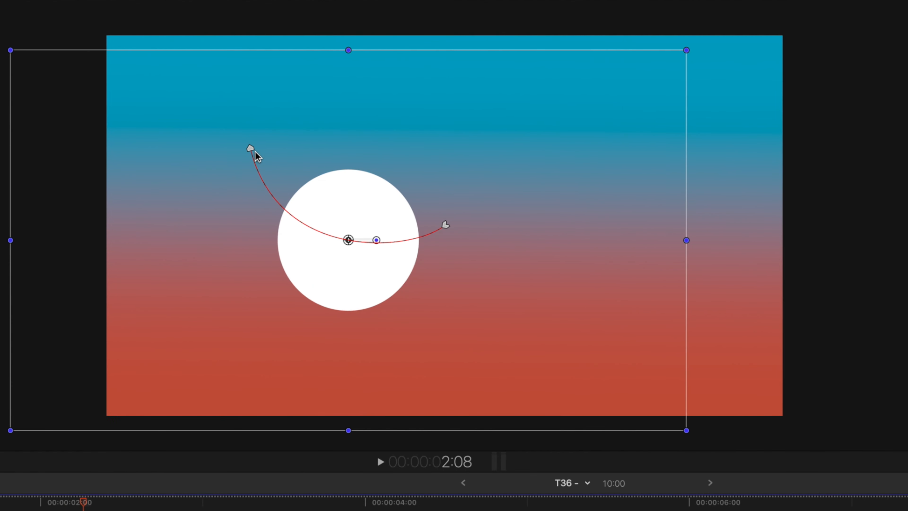
pyautogui.rightClick(250, 149)
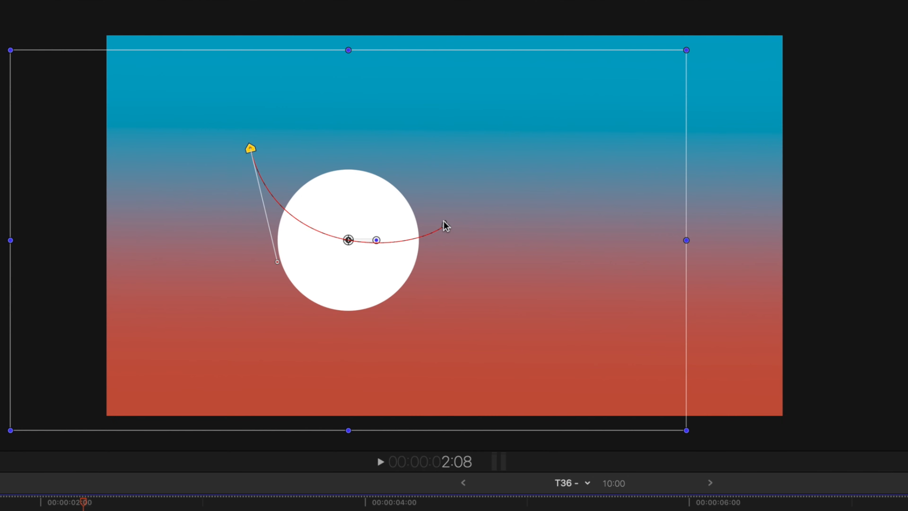
pyautogui.moveTo(258, 164)
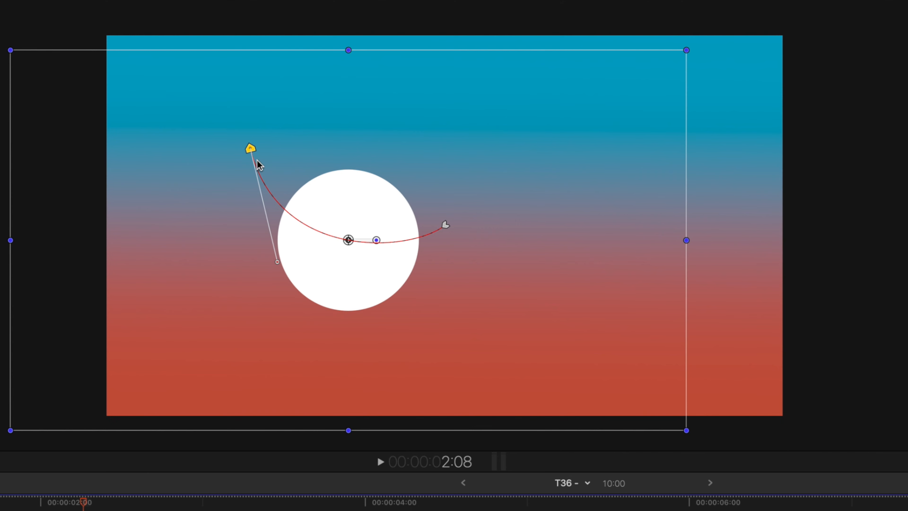
pyautogui.moveTo(354, 255)
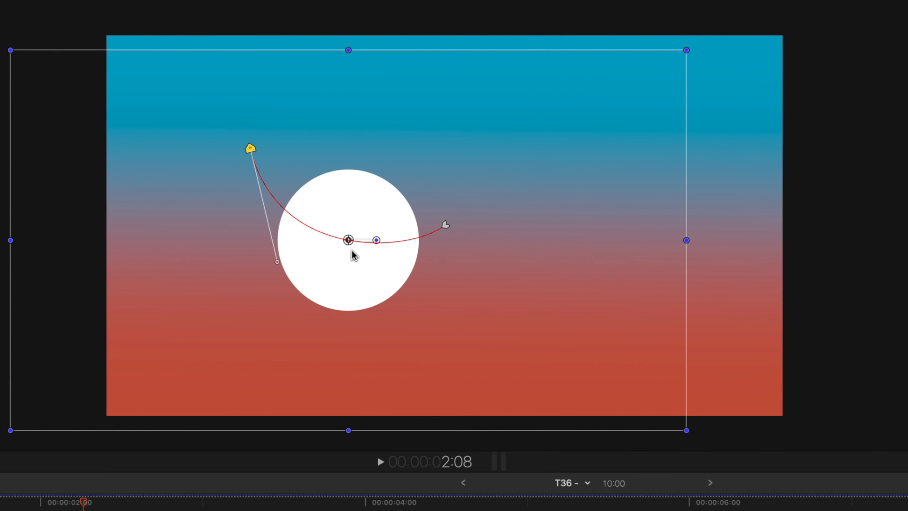
pyautogui.moveTo(308, 261)
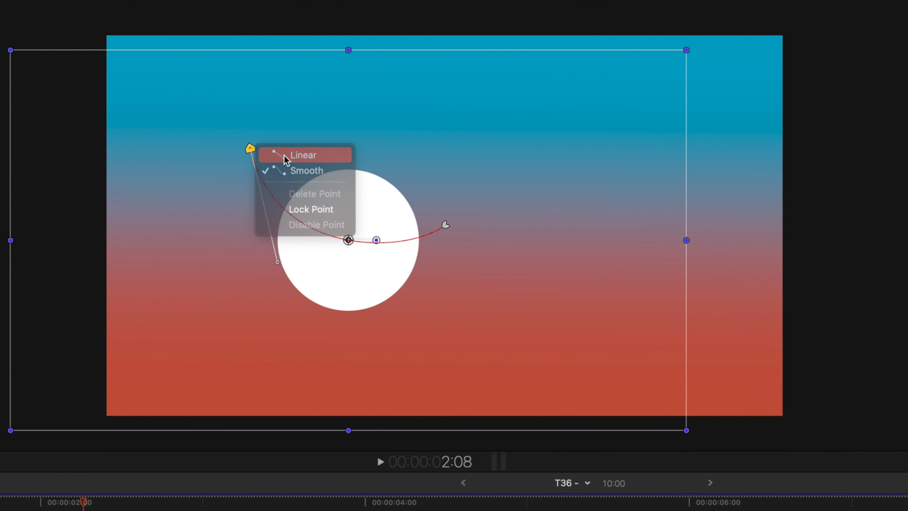
pyautogui.click(302, 155)
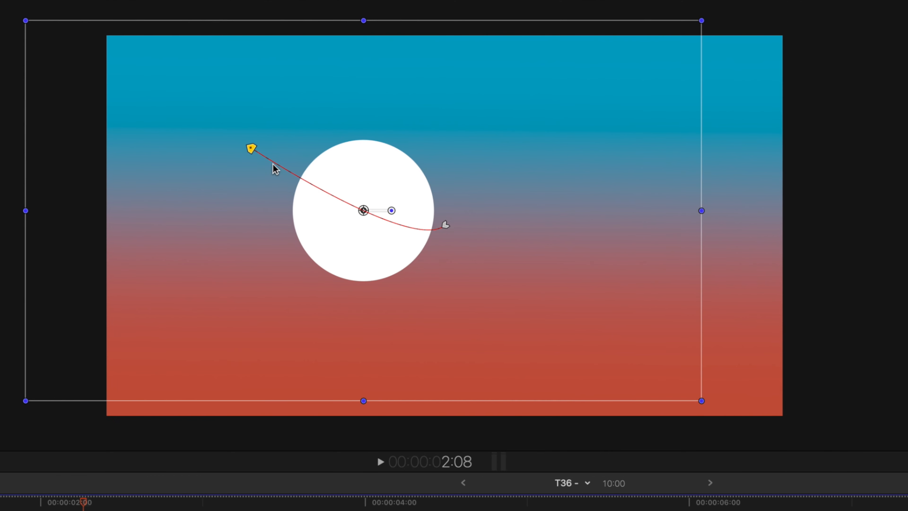
pyautogui.moveTo(229, 161)
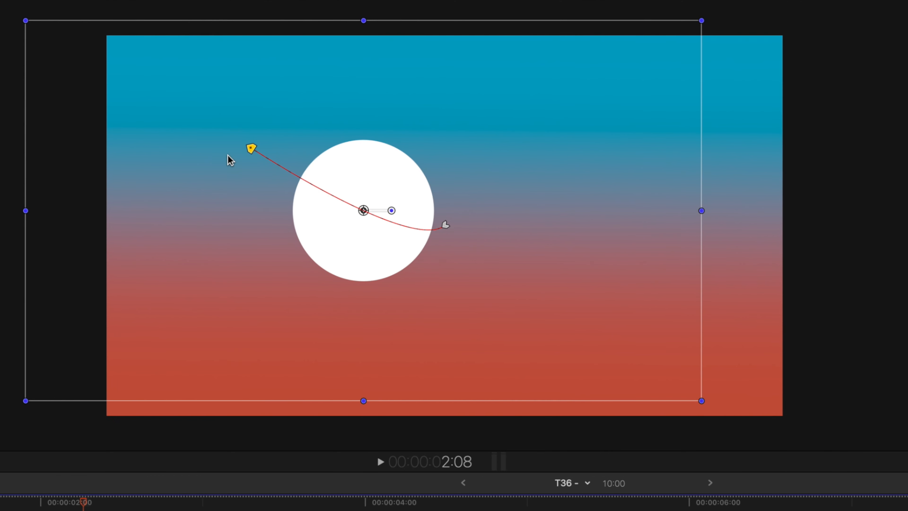
pyautogui.moveTo(338, 198)
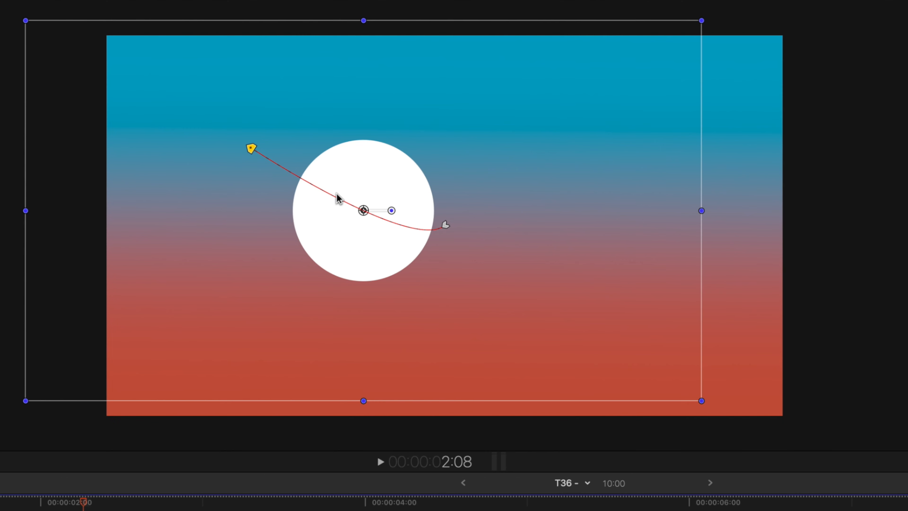
pyautogui.moveTo(432, 234)
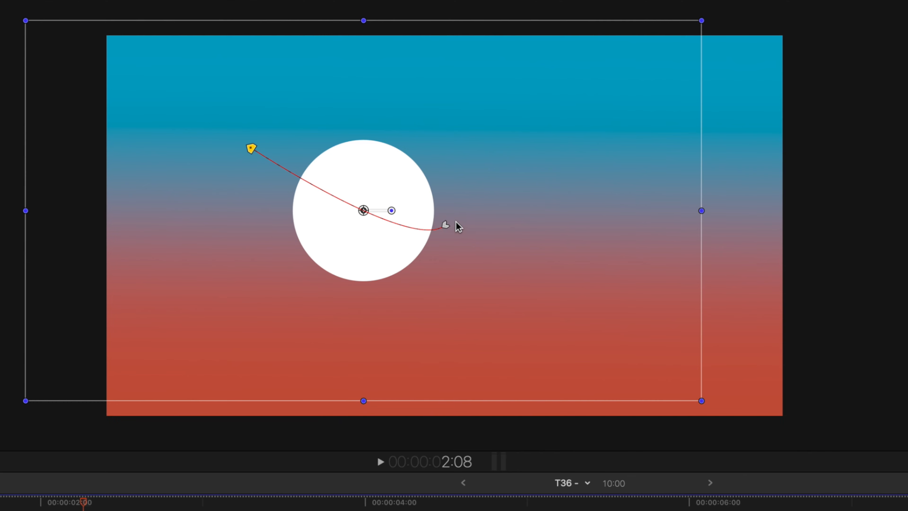
# Set the lower motion path point to Linear as well
pyautogui.rightClick(444, 224)
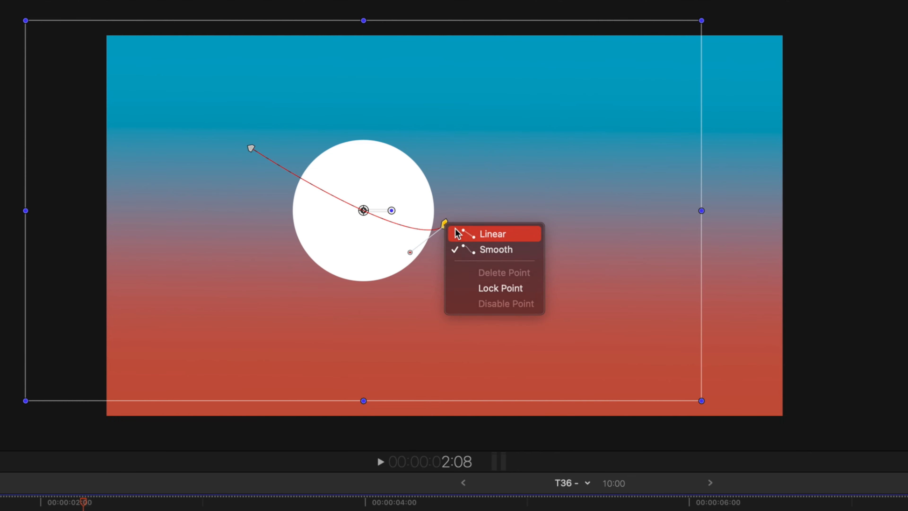
pyautogui.click(492, 233)
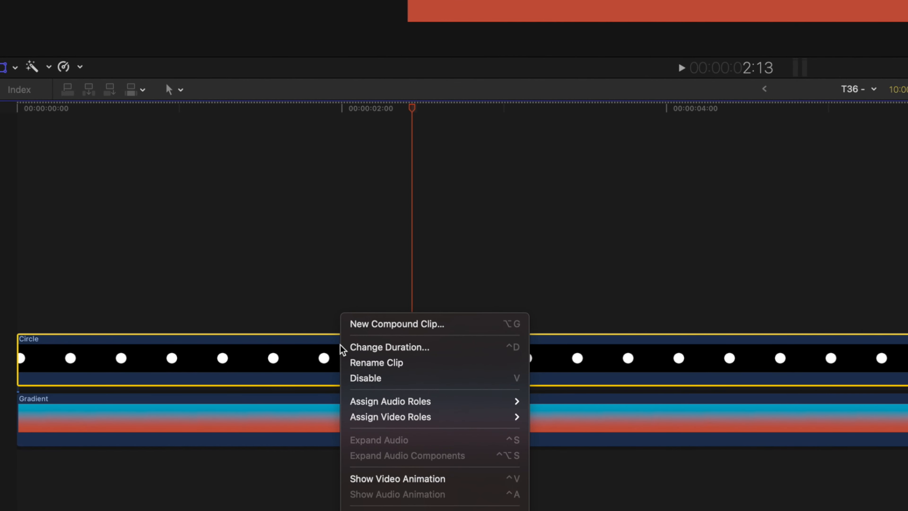
# Choose Show Video Animation for the Circle clip in the timeline
pyautogui.click(397, 478)
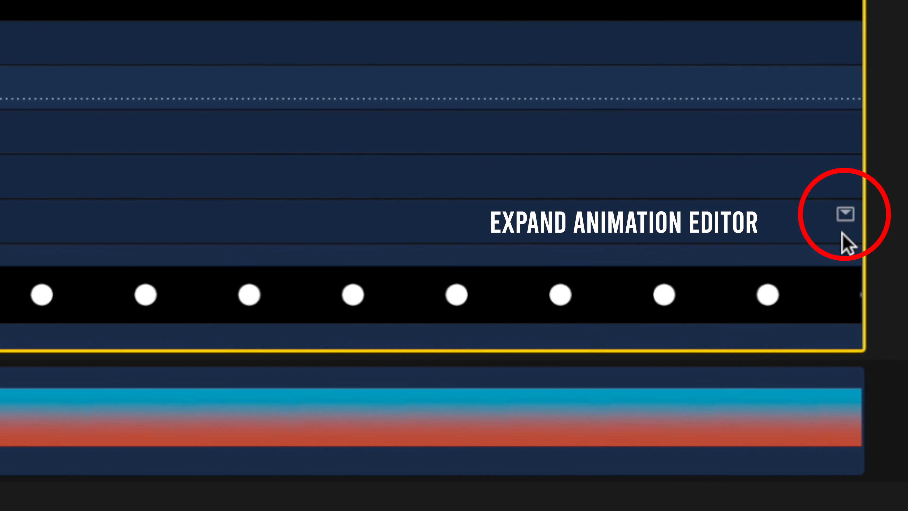
# Expand the Opacity lane, drop the second keyframe to about 19.5% and give the fade an eased curve
pyautogui.click(843, 213)
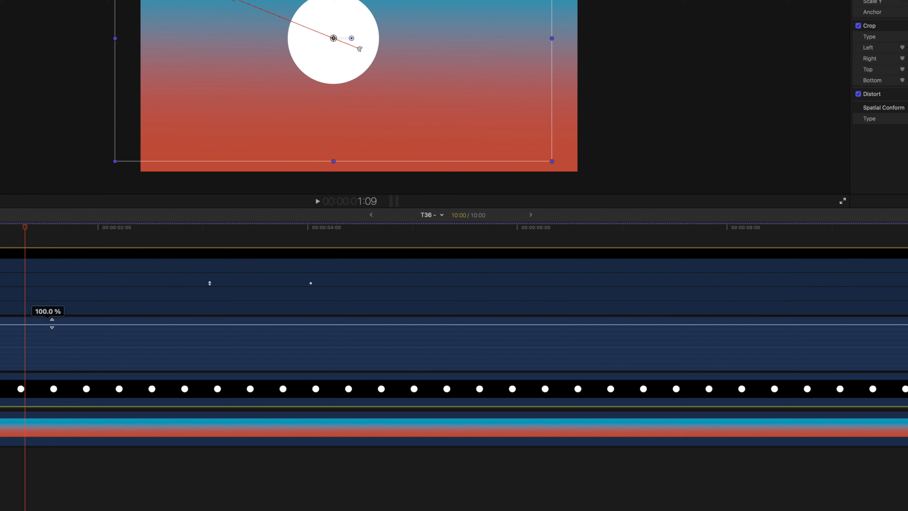
pyautogui.moveTo(73, 346)
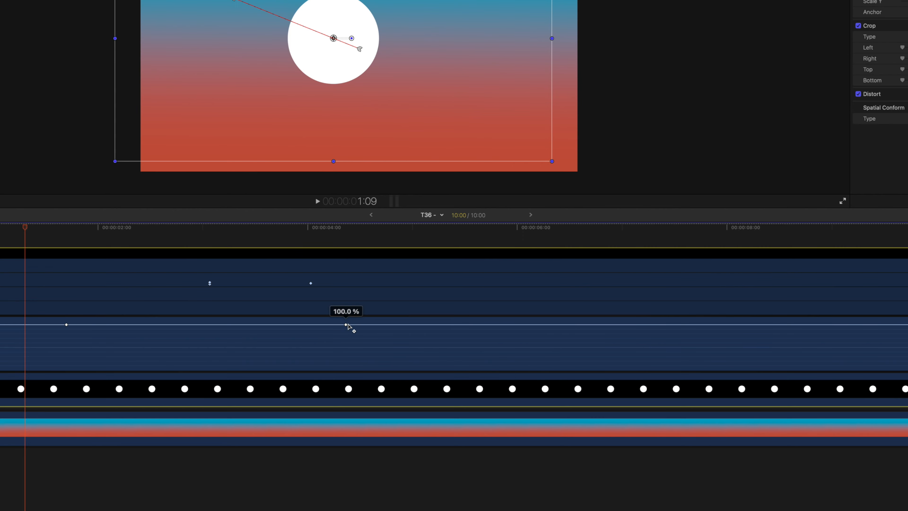
pyautogui.moveTo(346, 325); pyautogui.dragTo(345, 371)
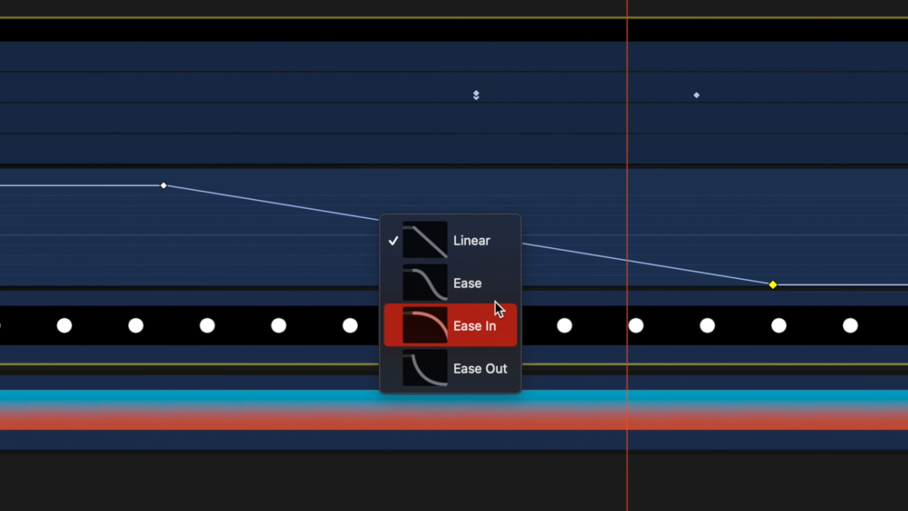
pyautogui.click(474, 325)
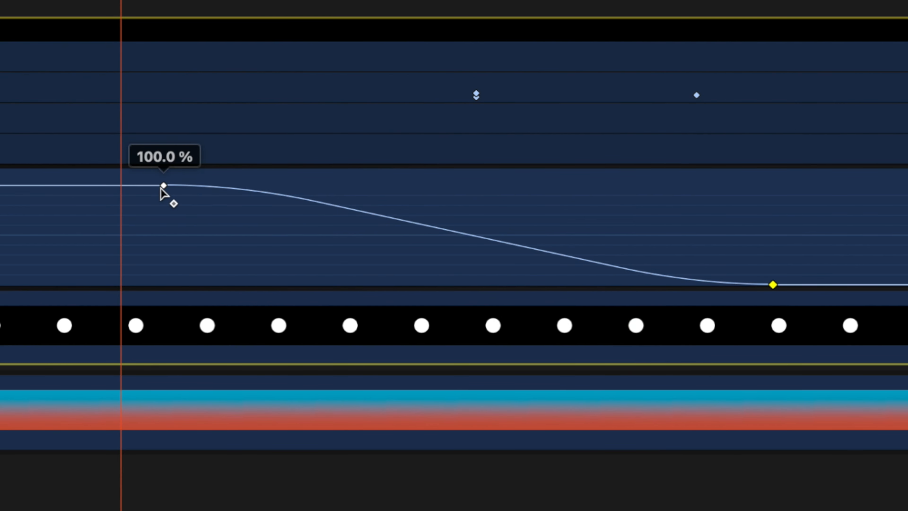
pyautogui.click(164, 185)
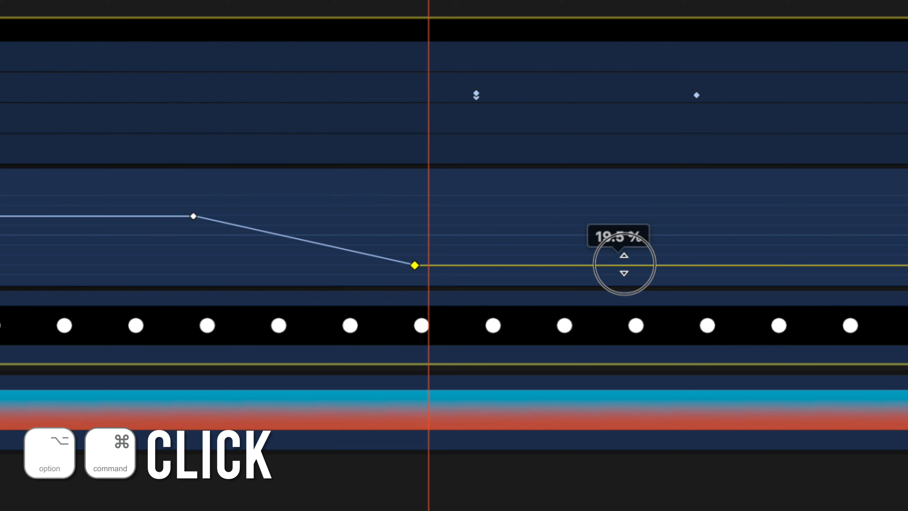
# Select the opacity section after the last keyframe and drag it back up to 100%
pyautogui.click(624, 255)
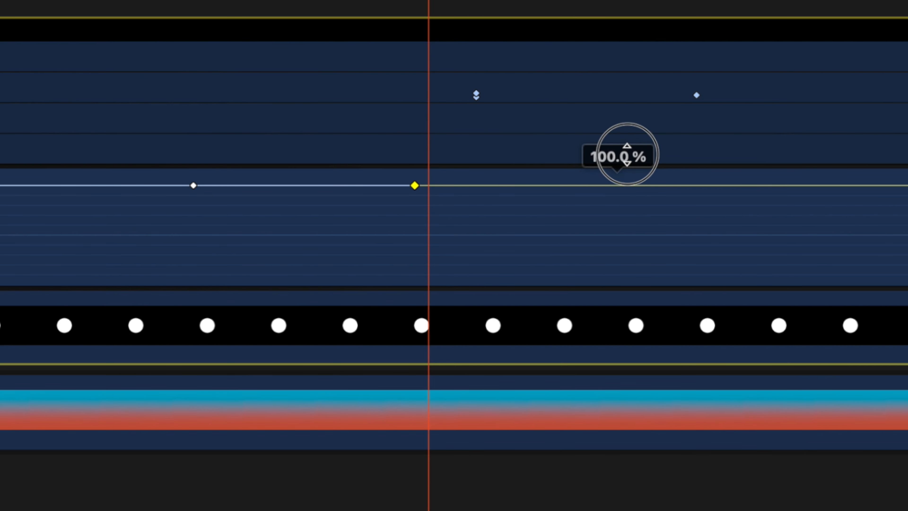
pyautogui.moveTo(620, 154); pyautogui.dragTo(620, 181)
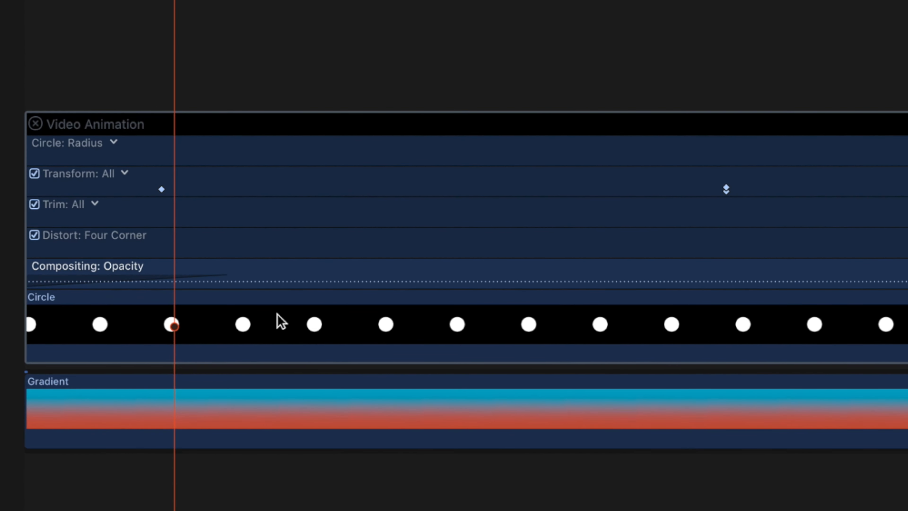
pyautogui.moveTo(114, 161)
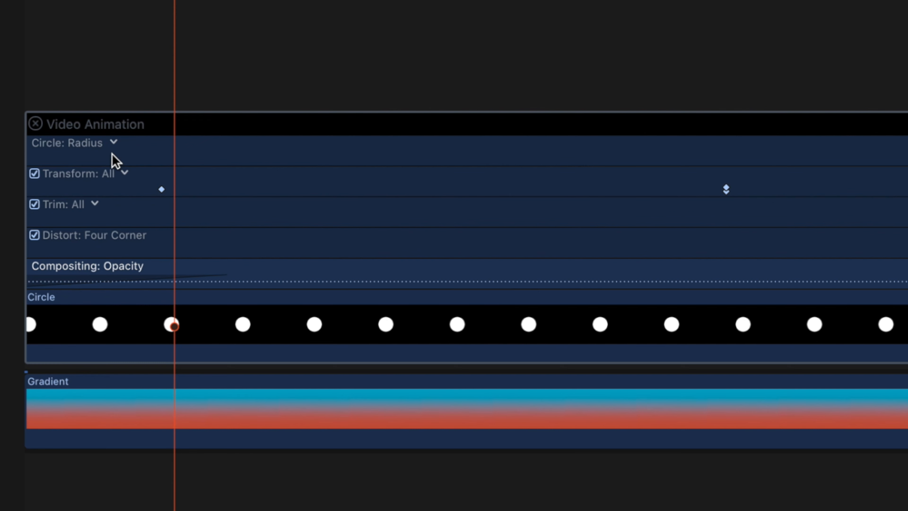
pyautogui.moveTo(117, 155)
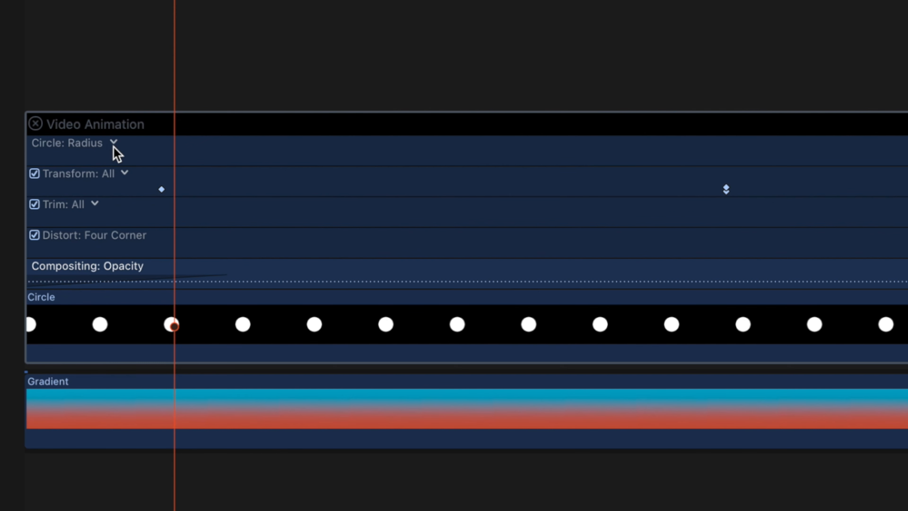
# In the Transform lane, drag the last motion keyframe earlier to just before four seconds
pyautogui.click(113, 143)
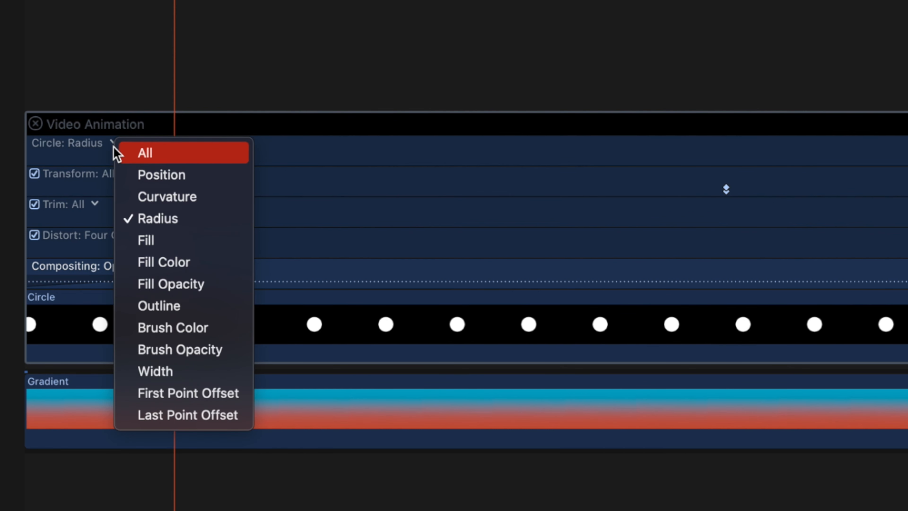
pyautogui.moveTo(305, 113)
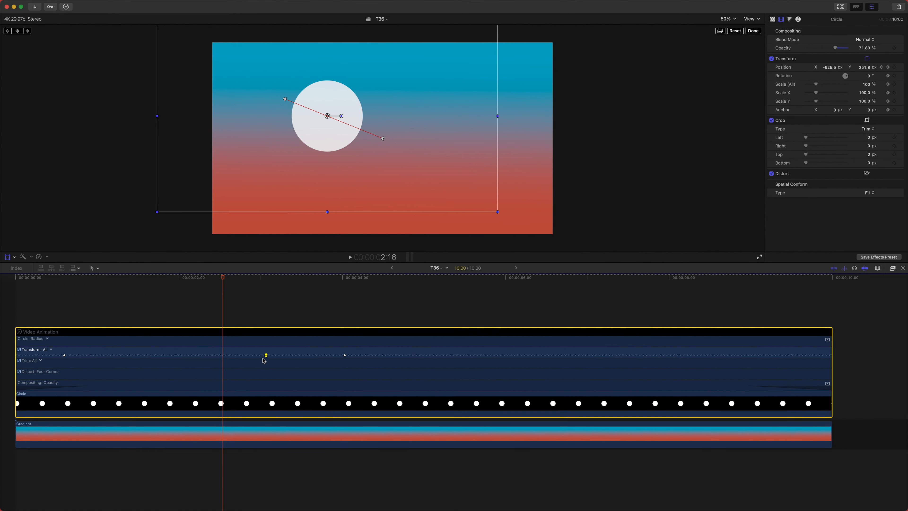
pyautogui.click(49, 349)
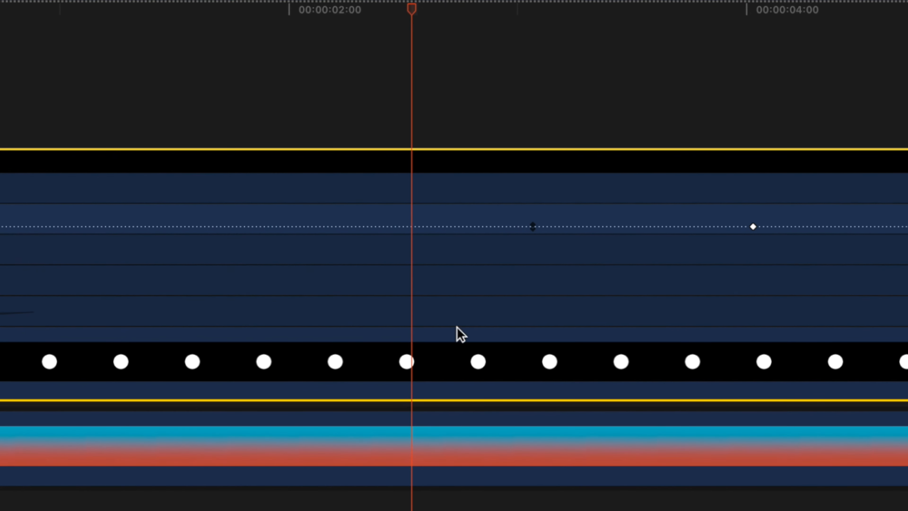
pyautogui.moveTo(505, 223)
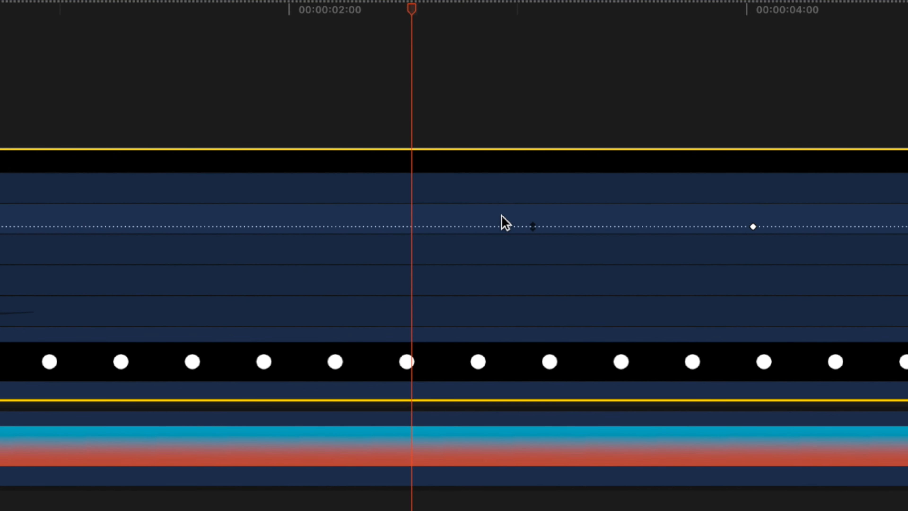
pyautogui.moveTo(24, 160)
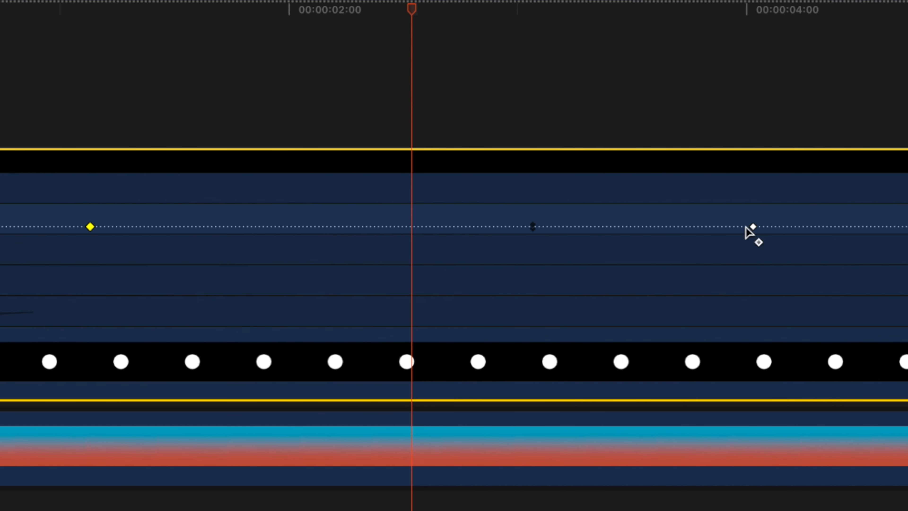
pyautogui.click(752, 227)
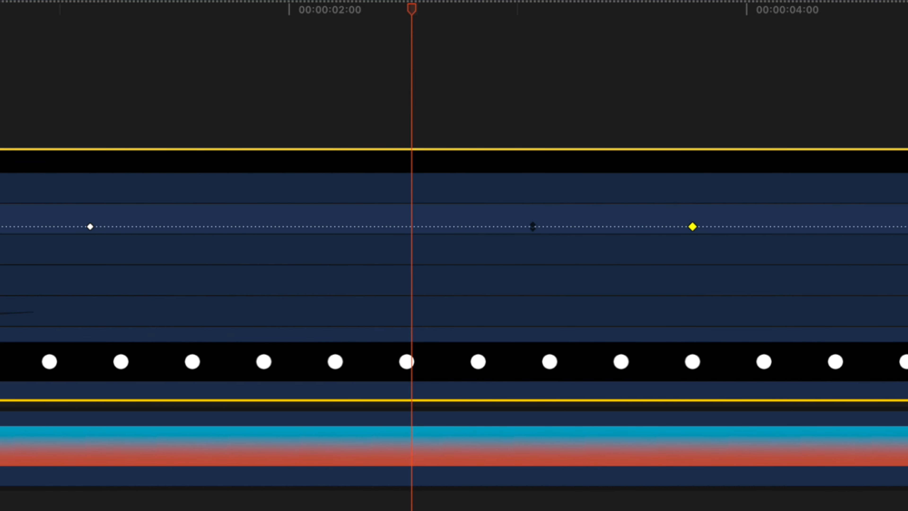
pyautogui.moveTo(426, 235)
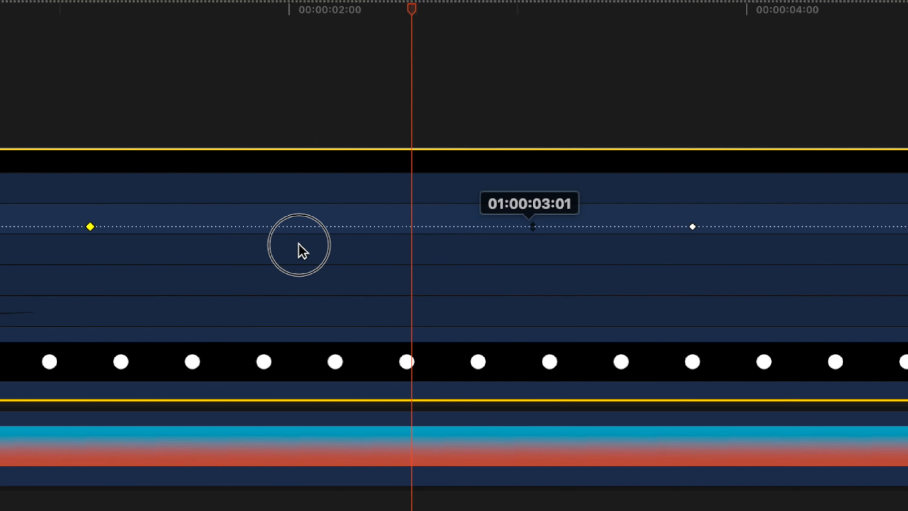
pyautogui.moveTo(425, 232)
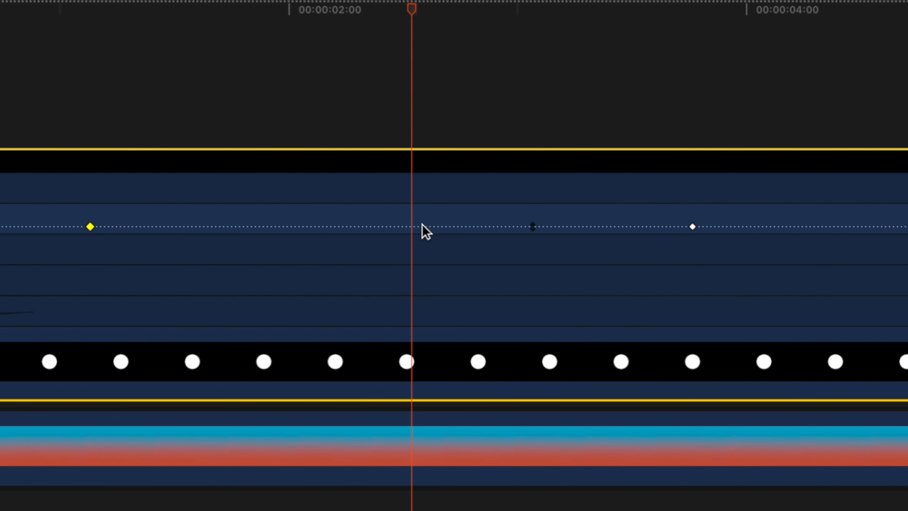
pyautogui.moveTo(285, 307)
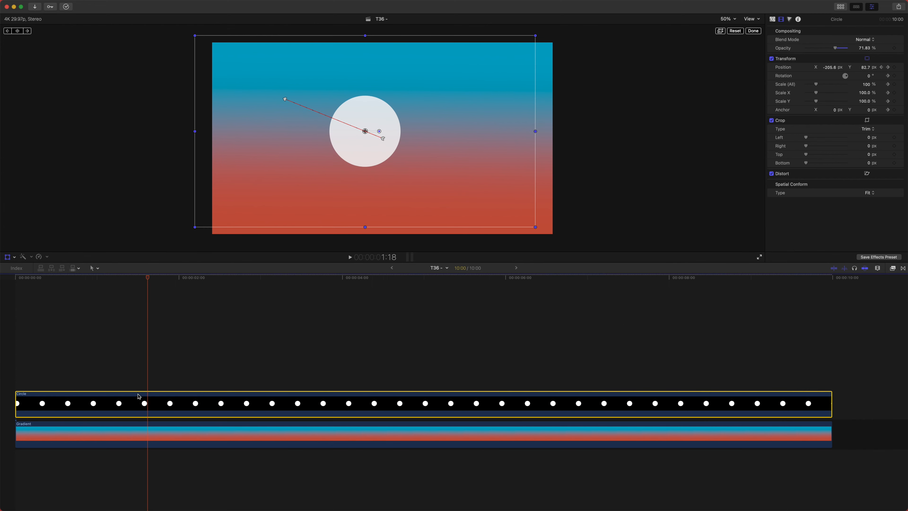
# Close the Video Animation editor and bring up the Circle clip's context menu
pyautogui.rightClick(137, 408)
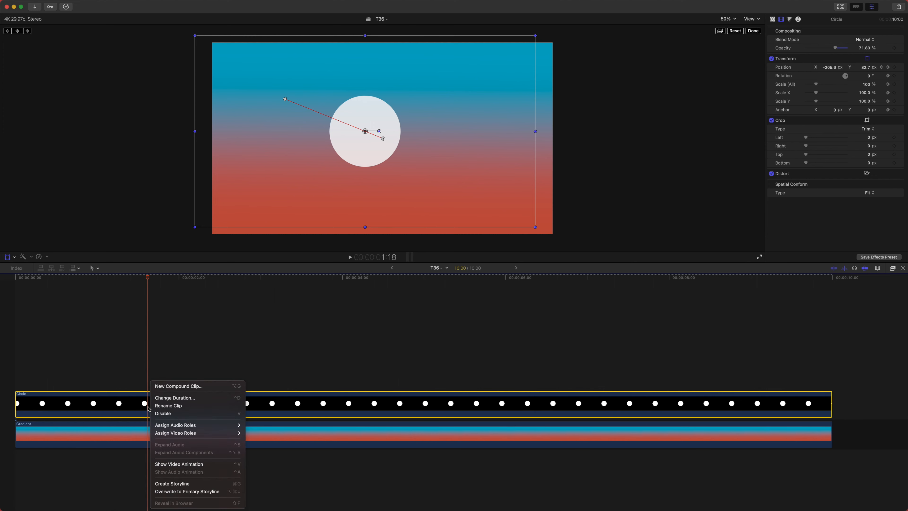